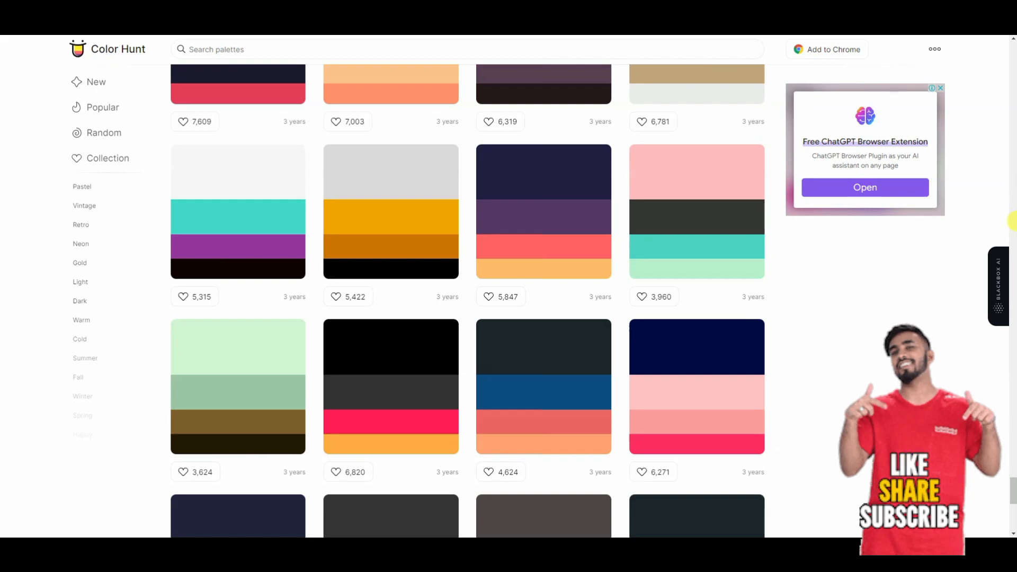
# Scroll through the Color Hunt palette gallery to browse options.
pyautogui.scroll(-3)
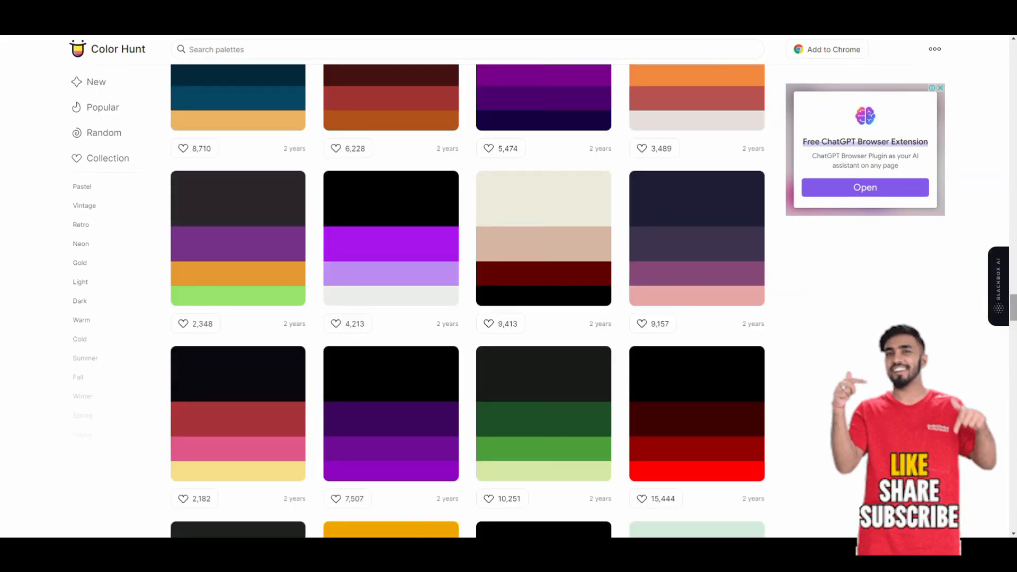
pyautogui.scroll(-3)
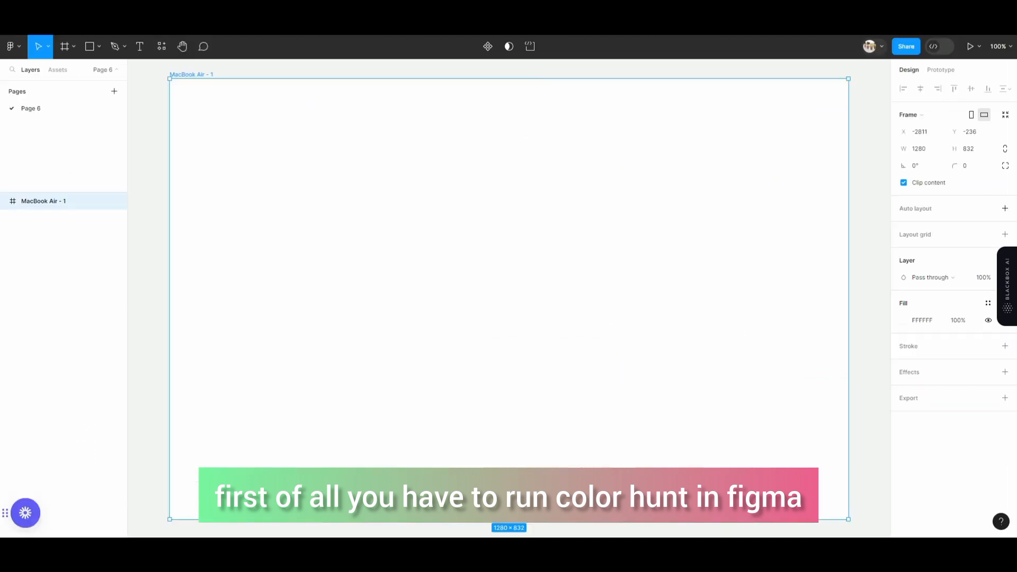
# Run the Color Hunt plugin from Figma's recent plugins list.
pyautogui.click(161, 46)
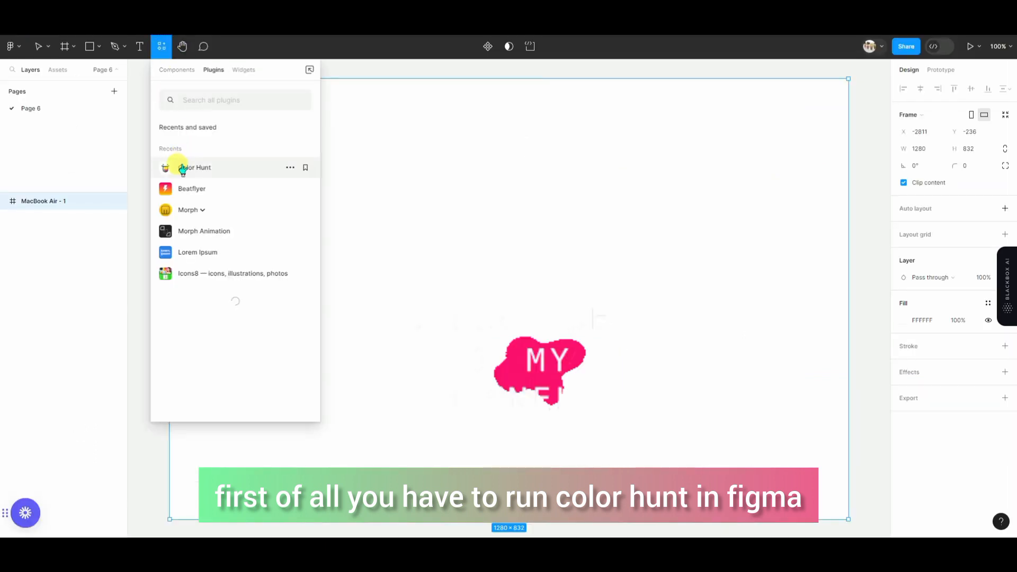
pyautogui.click(196, 167)
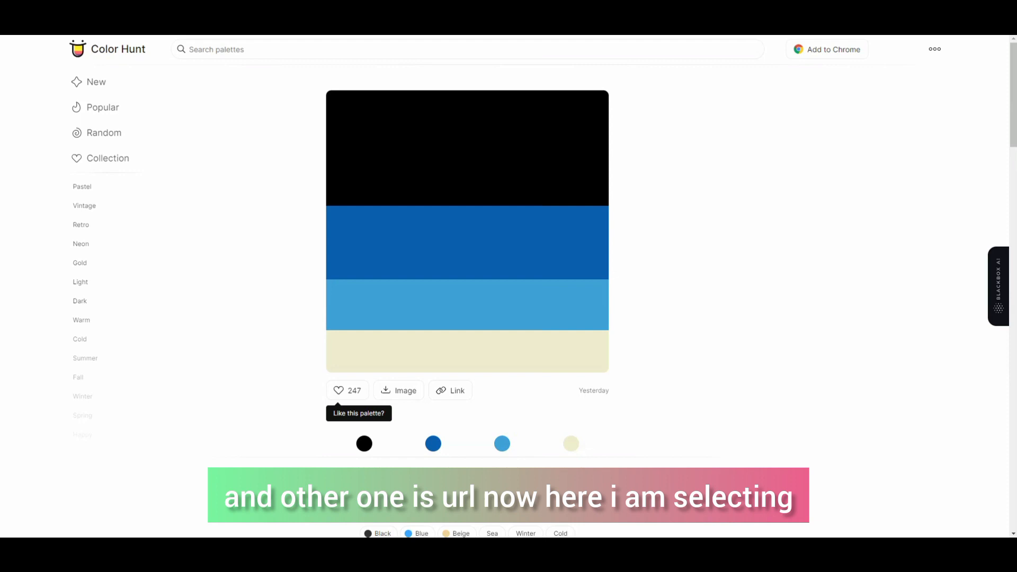
# Open the newest navy-and-purple palette, review its hex codes, and copy its link.
pyautogui.click(96, 82)
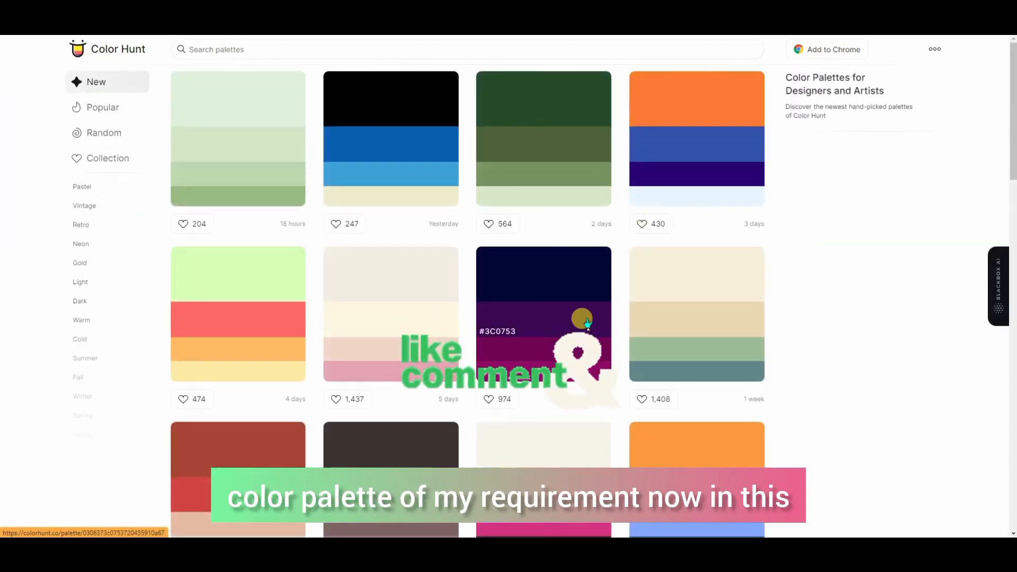
pyautogui.click(544, 313)
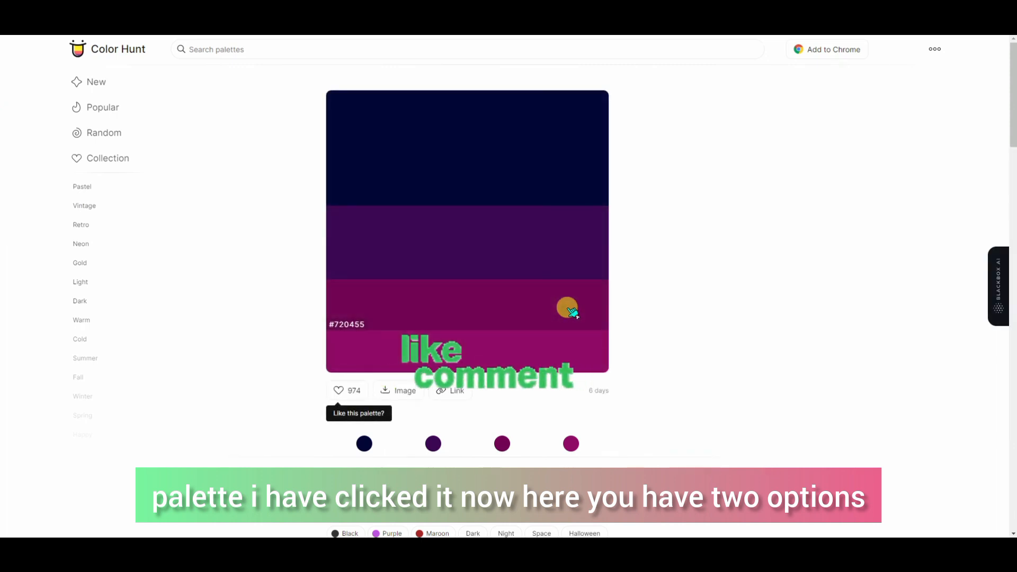
pyautogui.moveTo(827, 306)
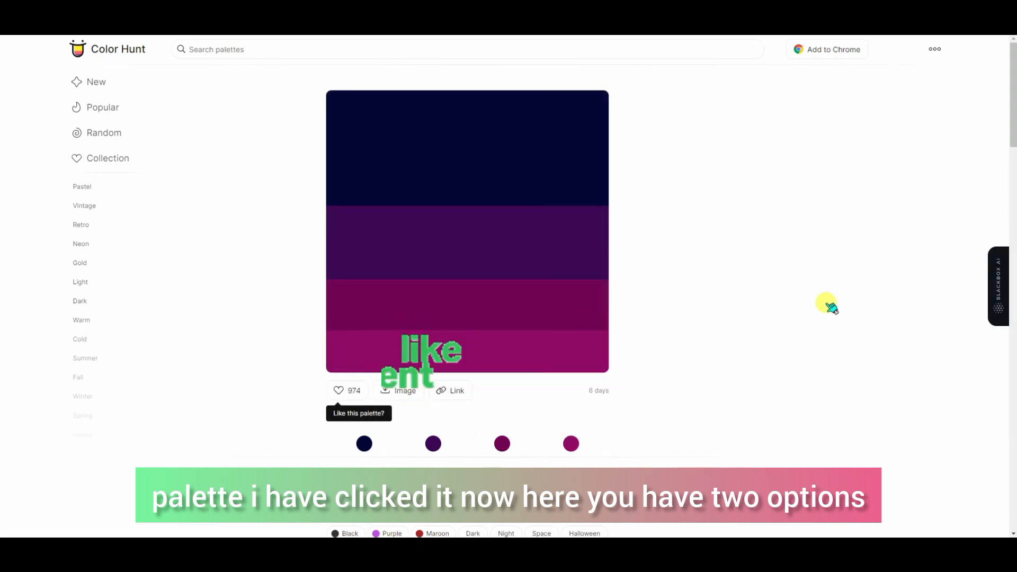
pyautogui.scroll(-3)
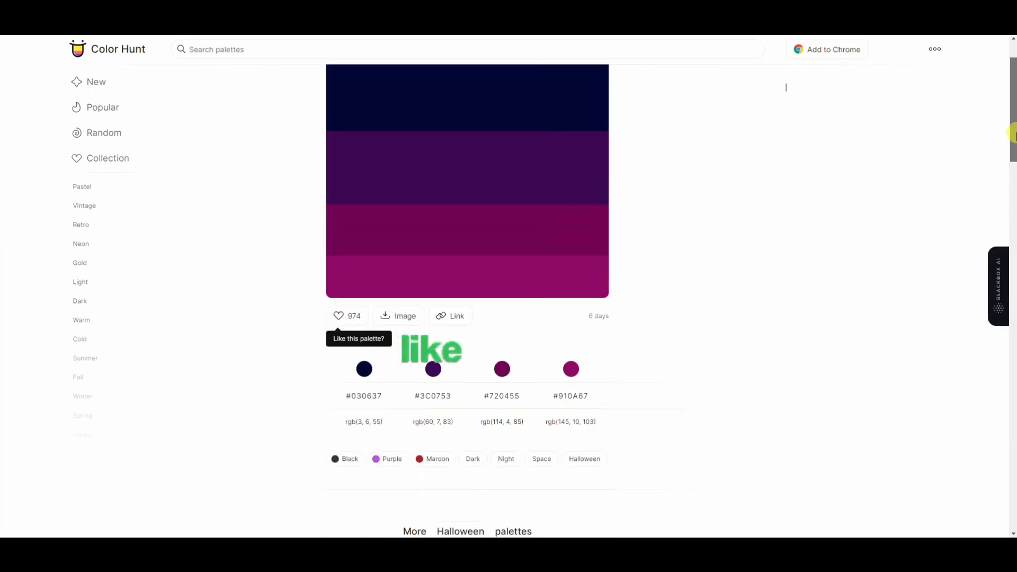
pyautogui.scroll(-3)
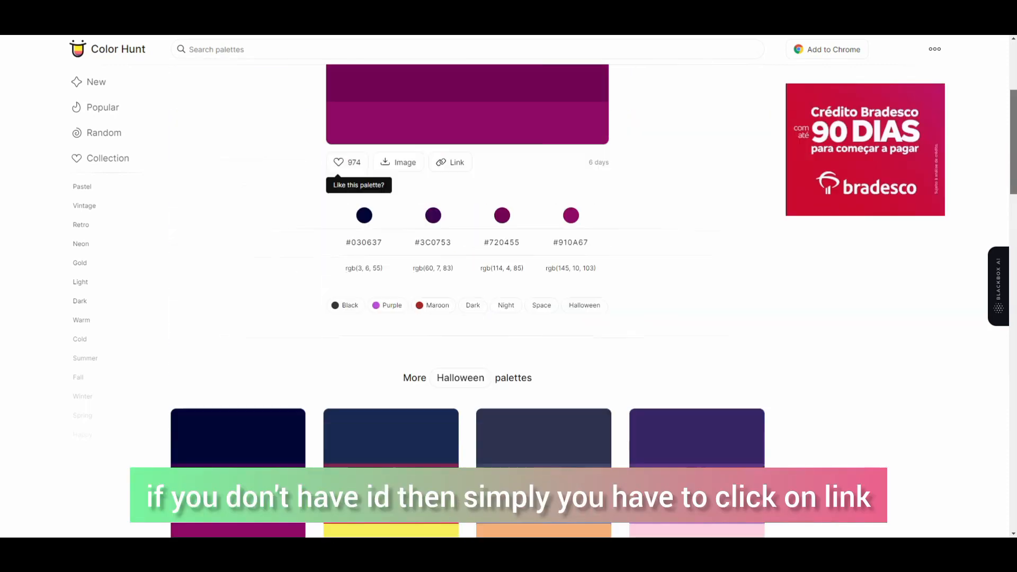
pyautogui.scroll(3)
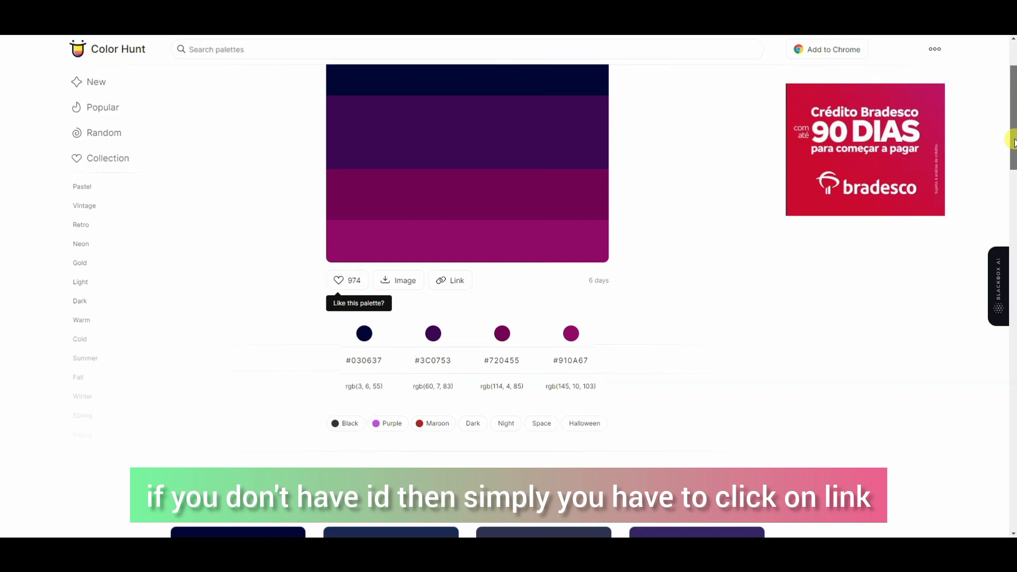
pyautogui.scroll(3)
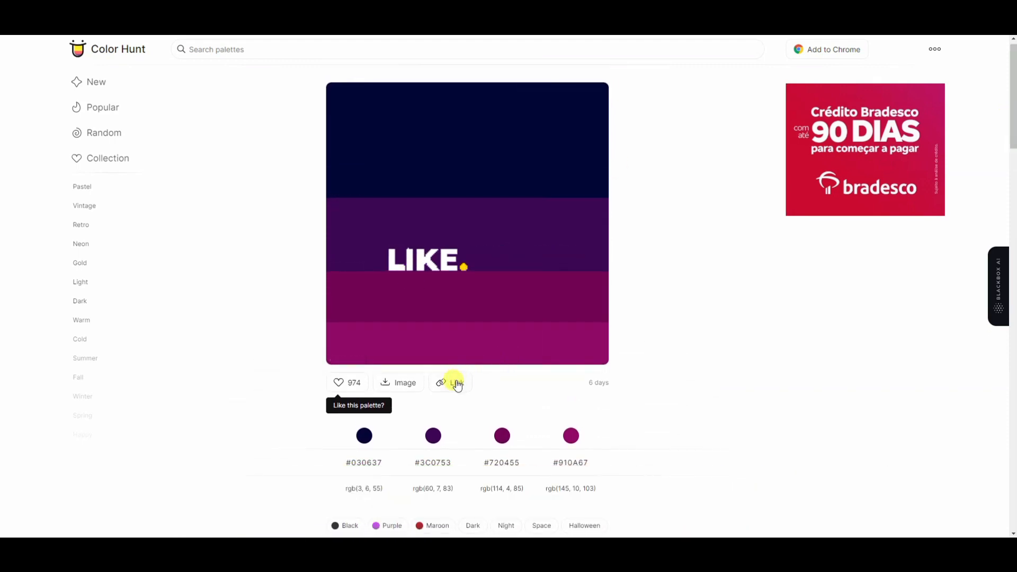
pyautogui.click(450, 382)
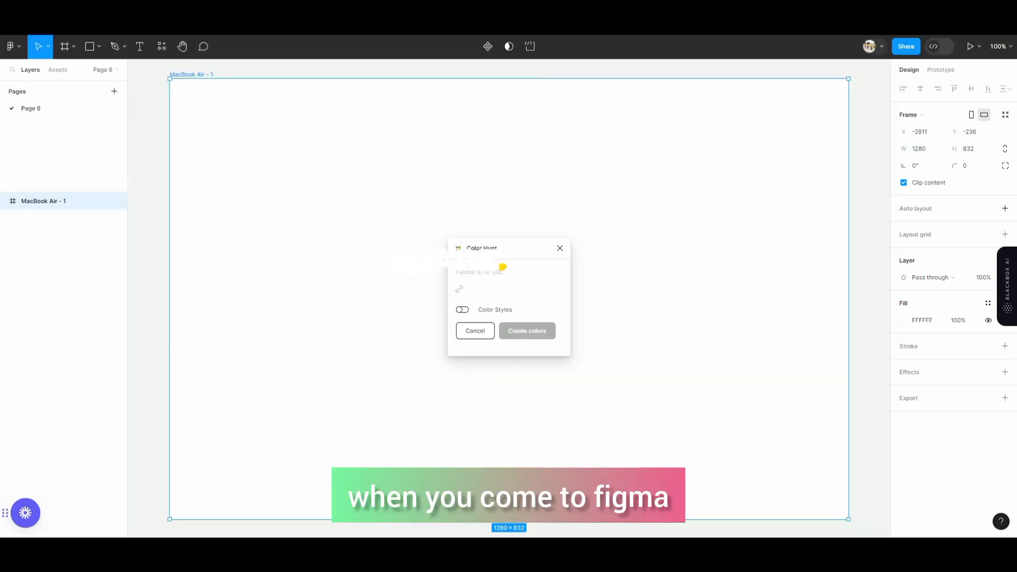
# Paste the copied palette link into the plugin's Palette ID or URL field.
pyautogui.click(509, 288)
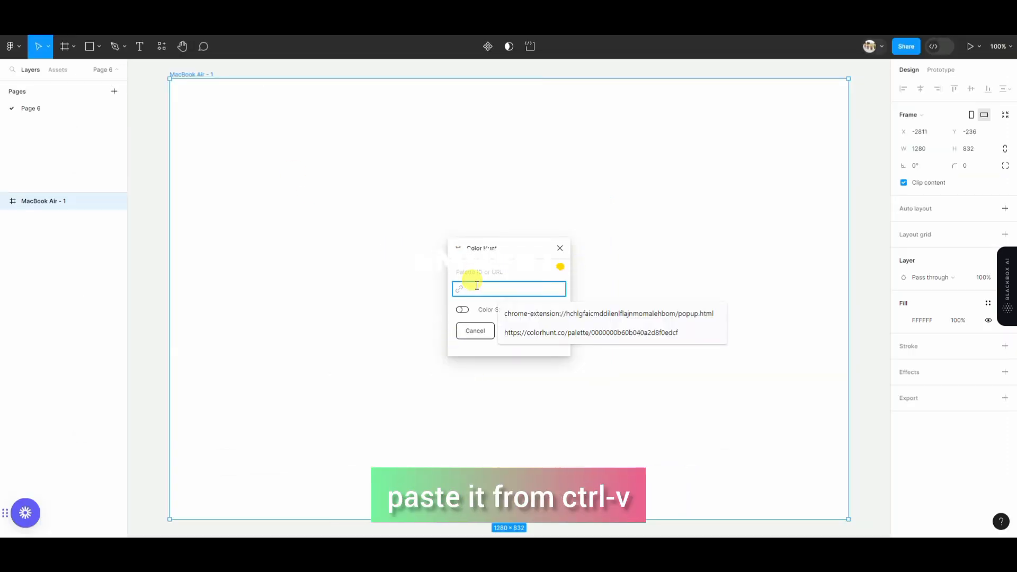
pyautogui.press('ctrl+v')
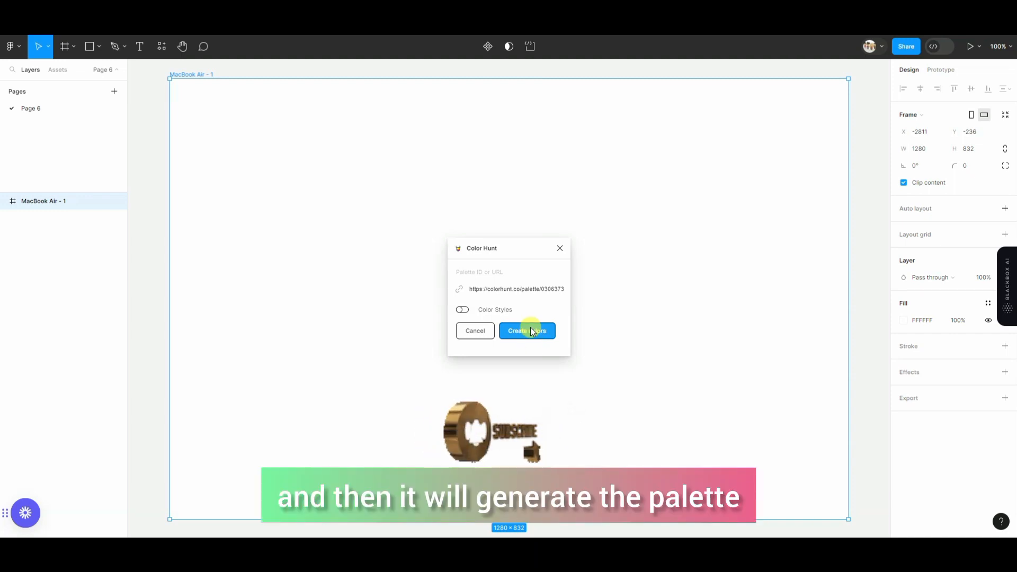
# Create the palette swatches on the canvas and inspect the #3C0753 swatch fill.
pyautogui.click(526, 331)
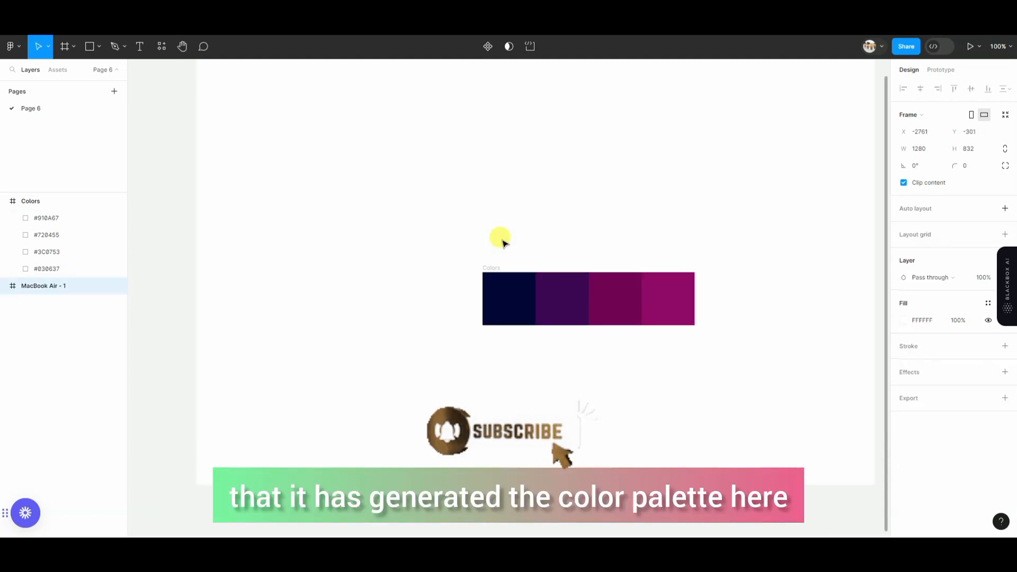
pyautogui.click(560, 298)
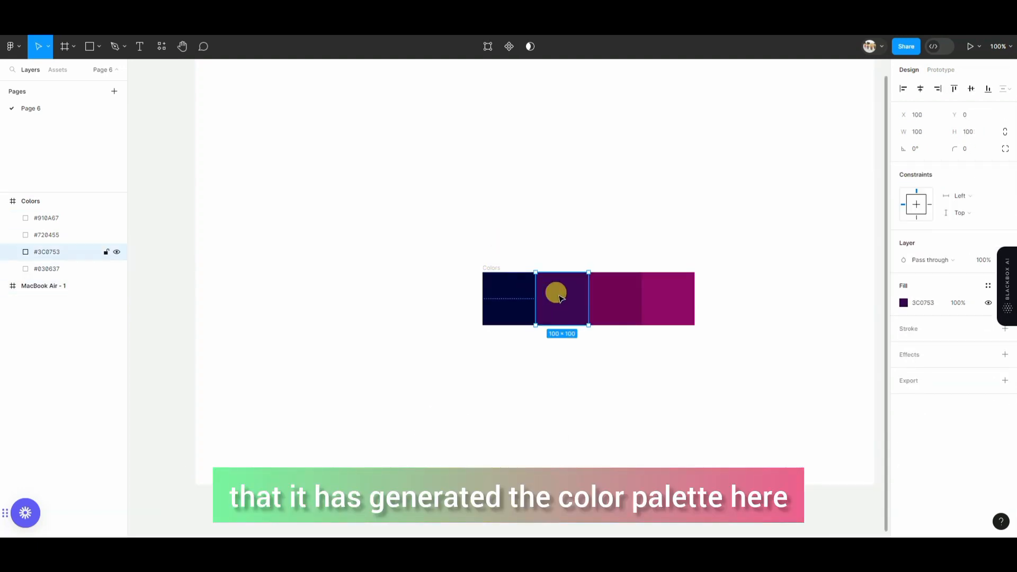